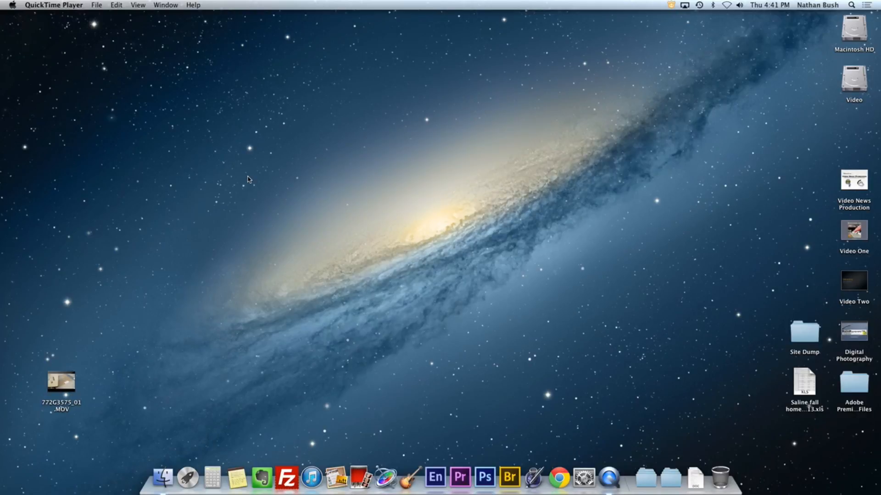
{"action": "mouse_move", "coordinate": [449, 330]}
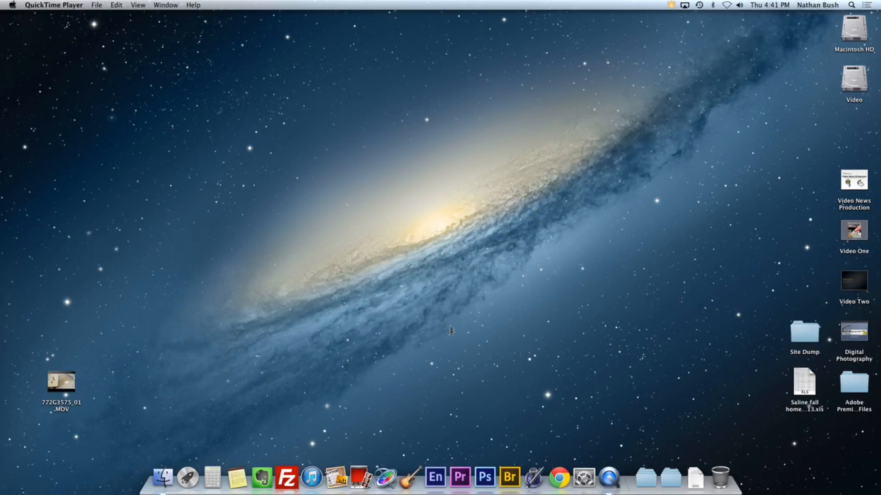
{"action": "mouse_move", "coordinate": [801, 232]}
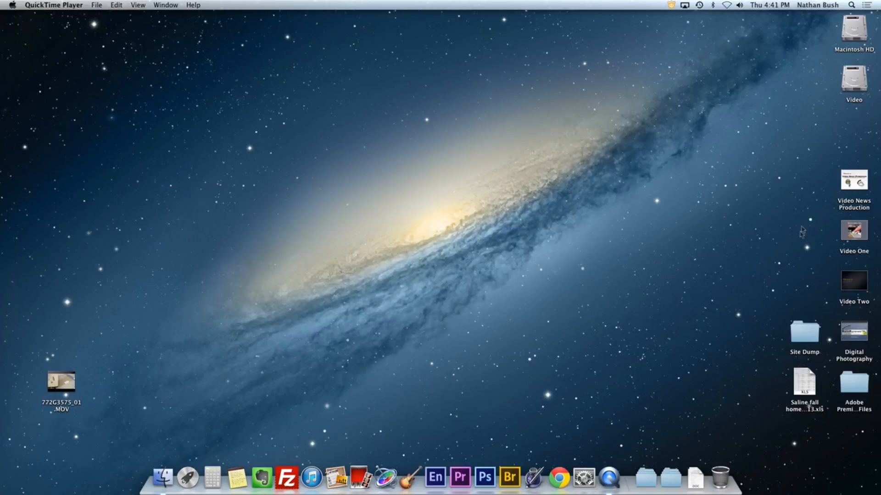
Open Video > Demo > Footage in Finder and launch Premiere Pro from the Dock
{"action": "double_click", "coordinate": [854, 77]}
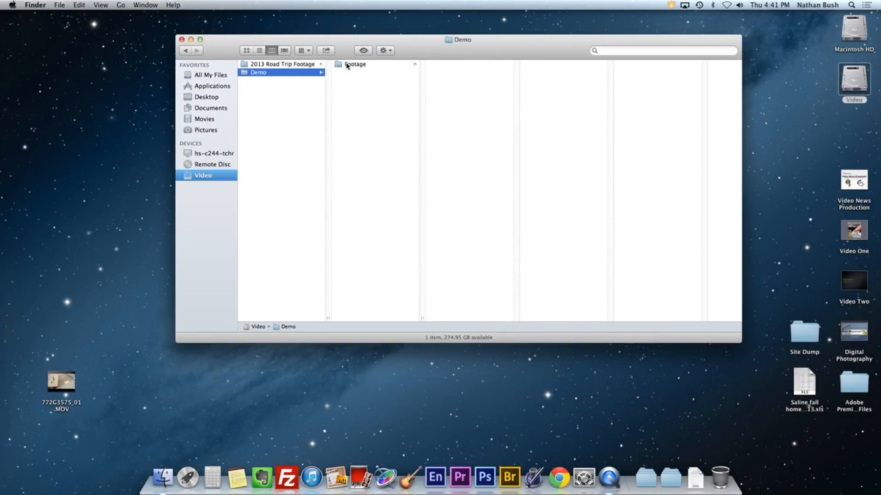
{"action": "left_click", "coordinate": [355, 63]}
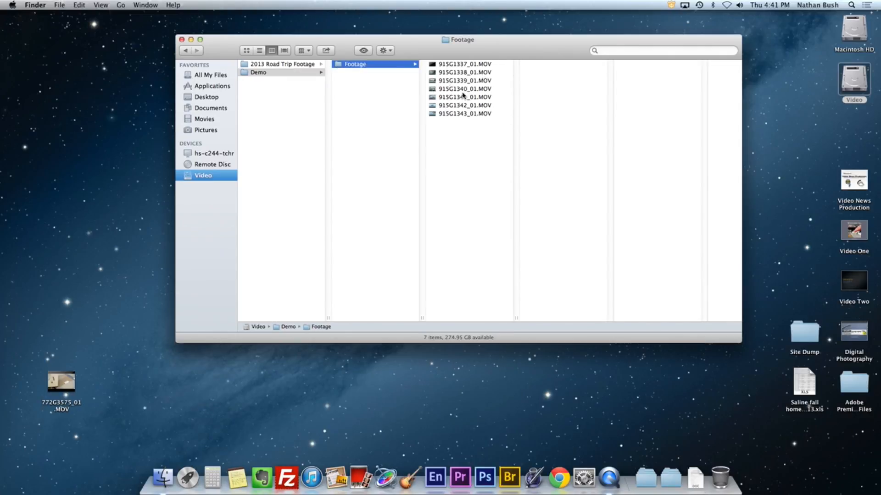
{"action": "mouse_move", "coordinate": [460, 477]}
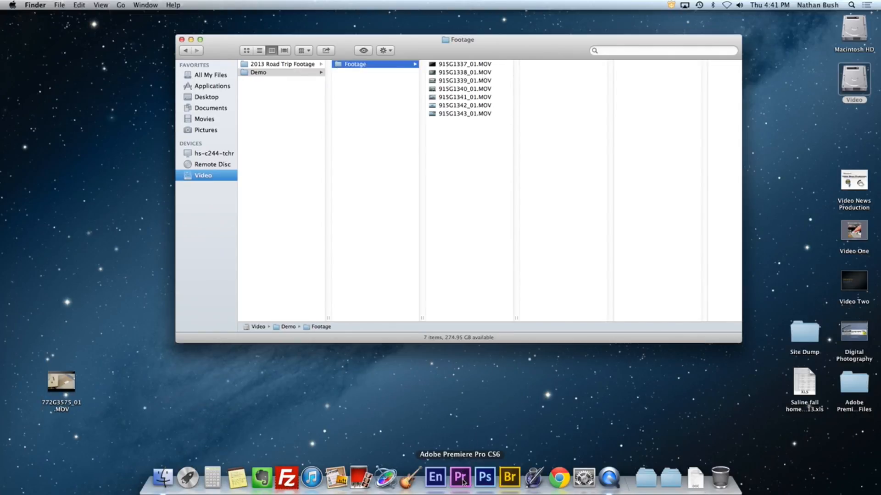
{"action": "mouse_move", "coordinate": [460, 477]}
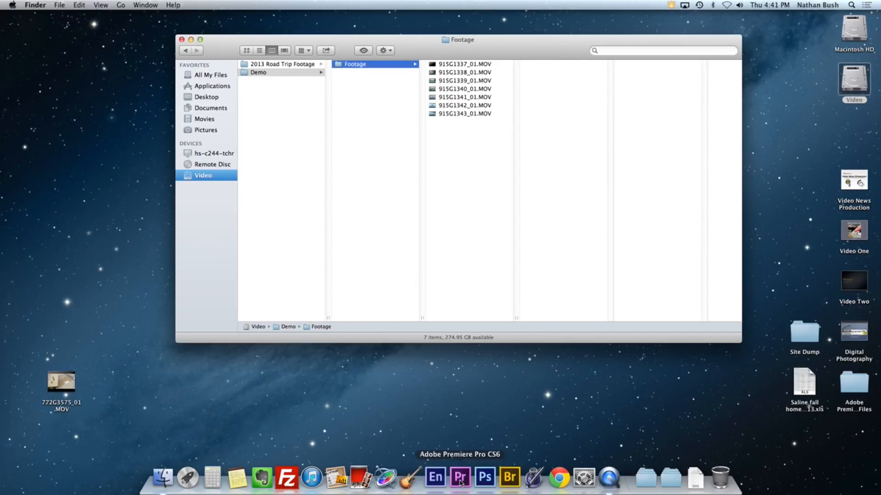
{"action": "left_click", "coordinate": [459, 477]}
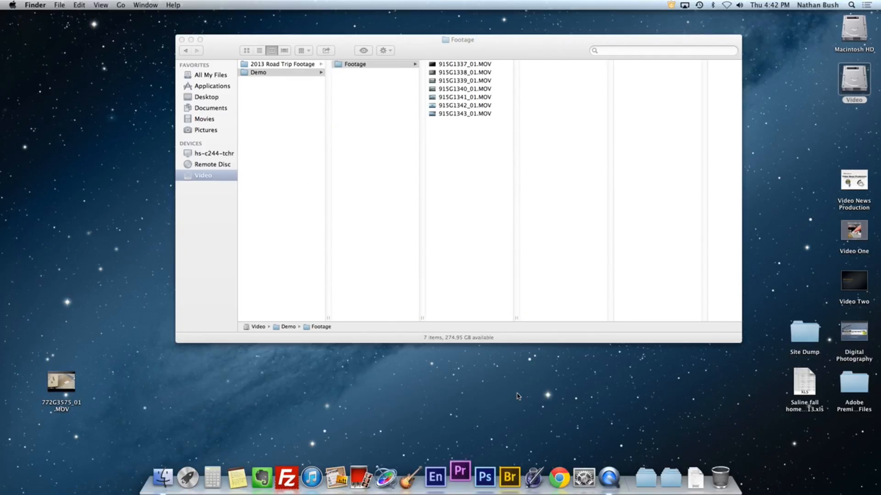
Let Premiere Pro reach its welcome screen, then close the Finder footage window
{"action": "left_click", "coordinate": [458, 477]}
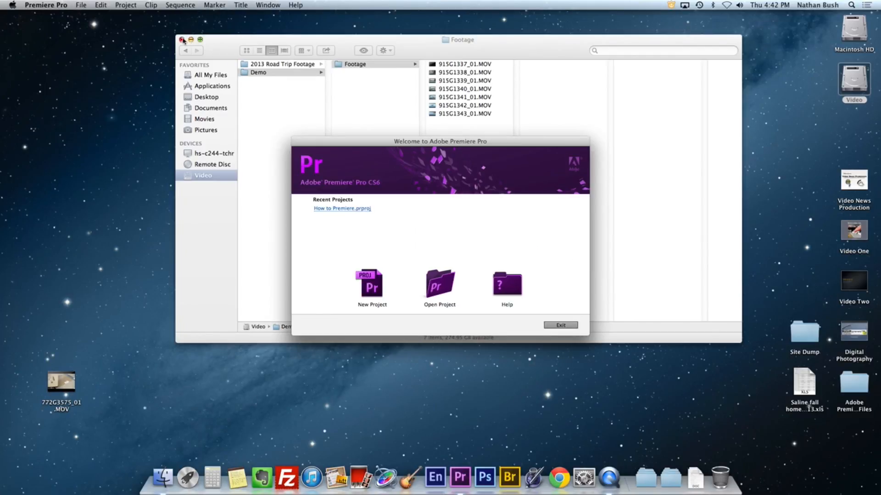
{"action": "left_click", "coordinate": [182, 40]}
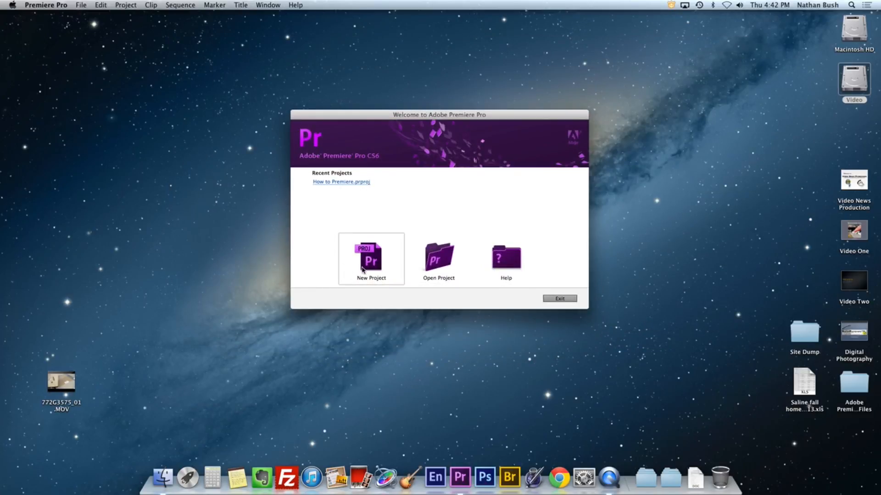
Choose New Project on the Premiere Pro welcome screen
{"action": "left_click", "coordinate": [370, 258]}
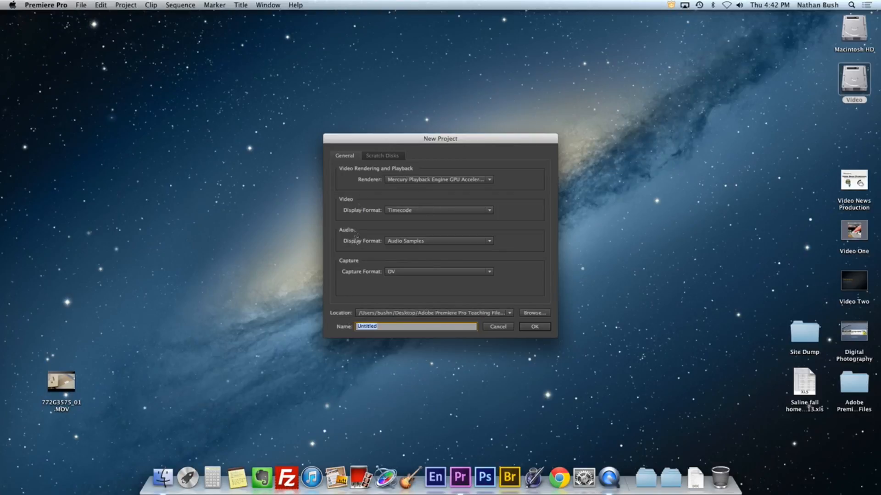
{"action": "mouse_move", "coordinate": [429, 281]}
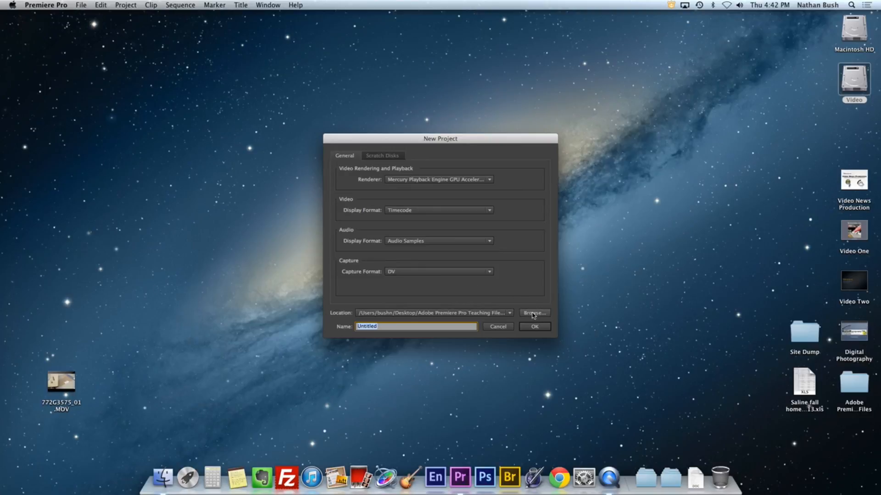
Browse to the Demo folder on the Video drive and choose it as project location
{"action": "left_click", "coordinate": [533, 313]}
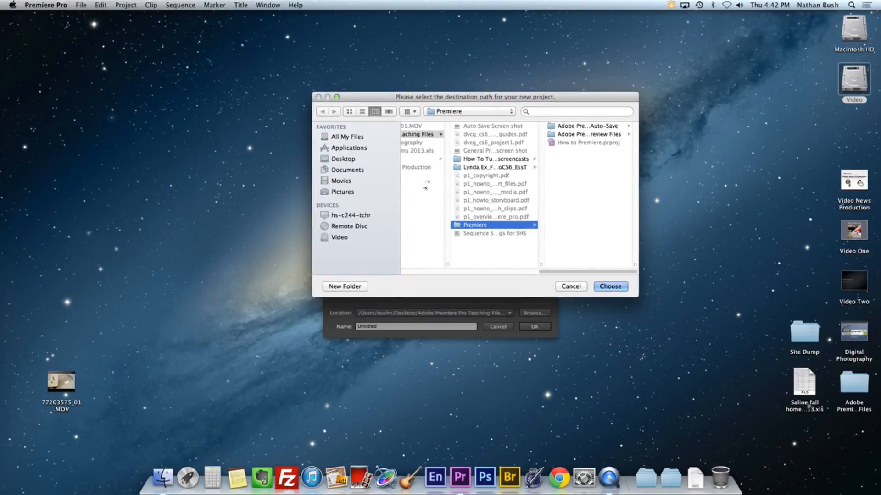
{"action": "mouse_move", "coordinate": [342, 249]}
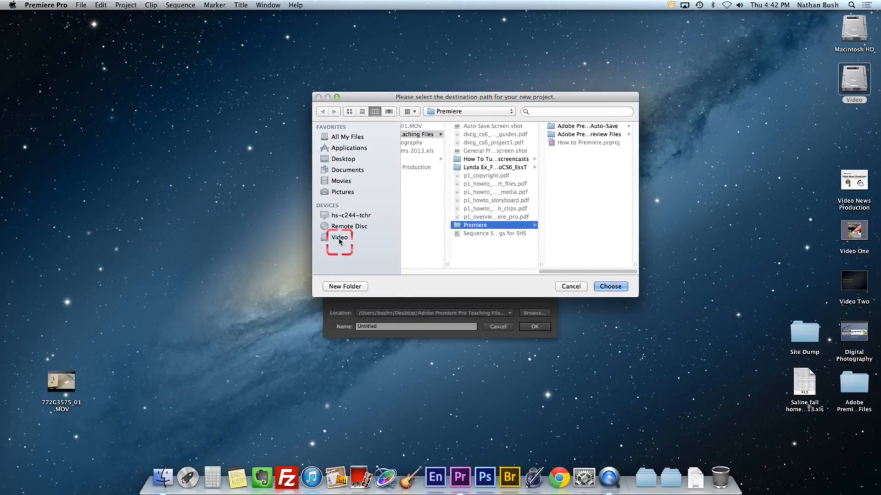
{"action": "left_click", "coordinate": [339, 238]}
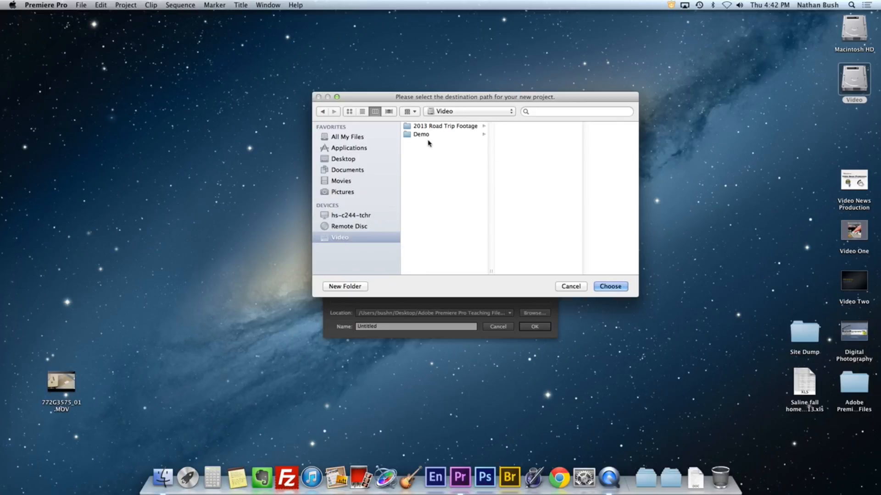
{"action": "left_click", "coordinate": [421, 134]}
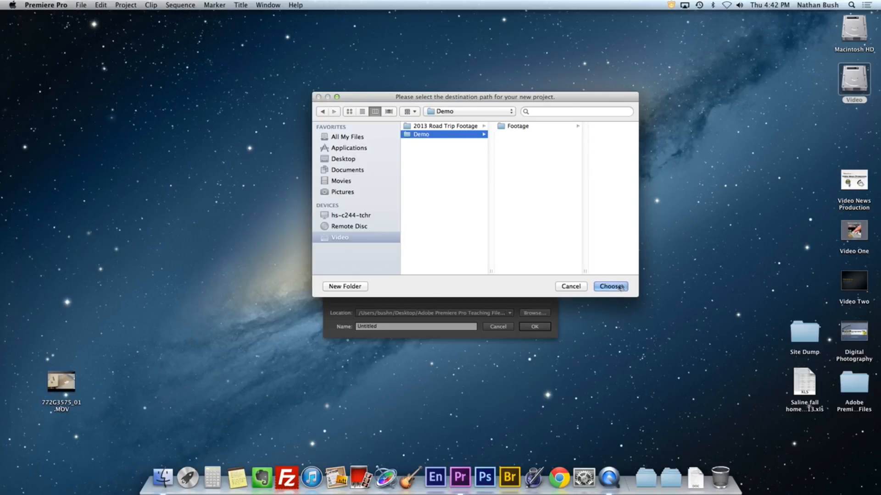
{"action": "left_click", "coordinate": [610, 287]}
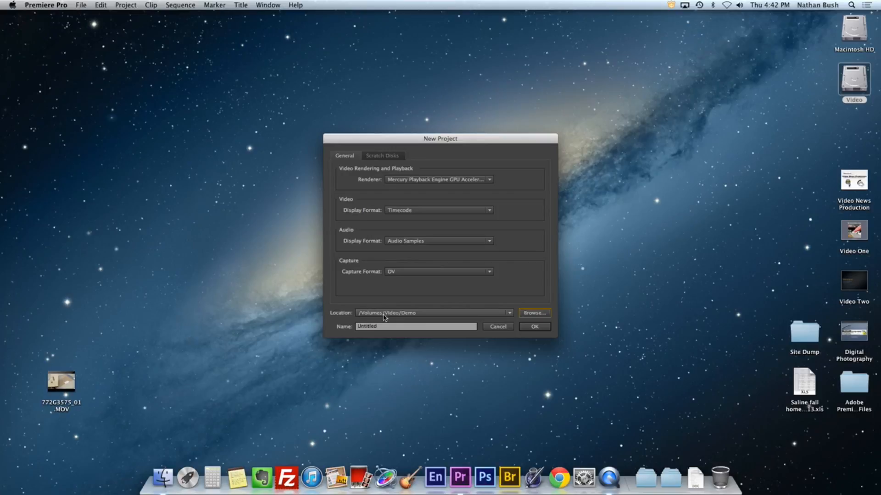
{"action": "mouse_move", "coordinate": [385, 331]}
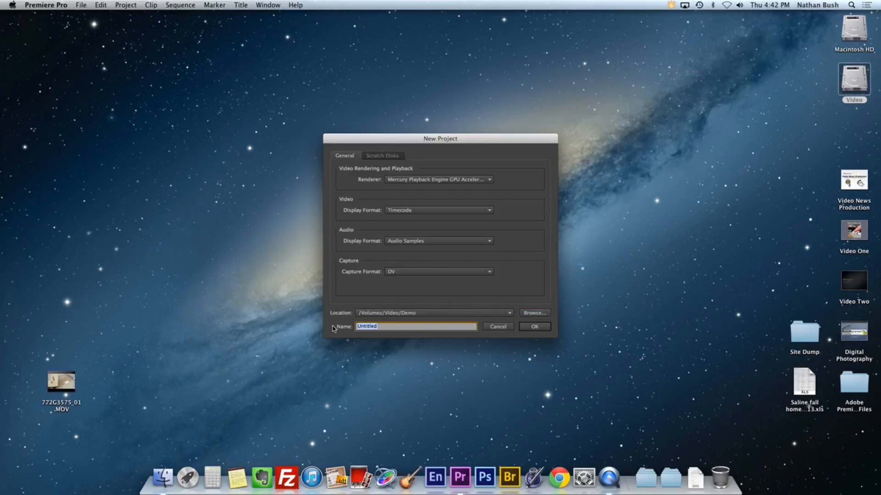
Enter 'Demo Video' as the project name and confirm with OK
{"action": "type", "text": "Demo"}
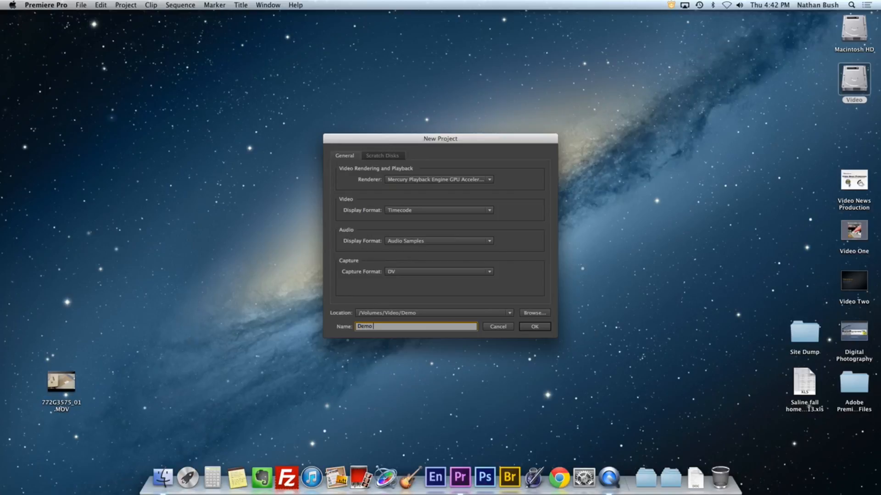
{"action": "type", "text": "Video"}
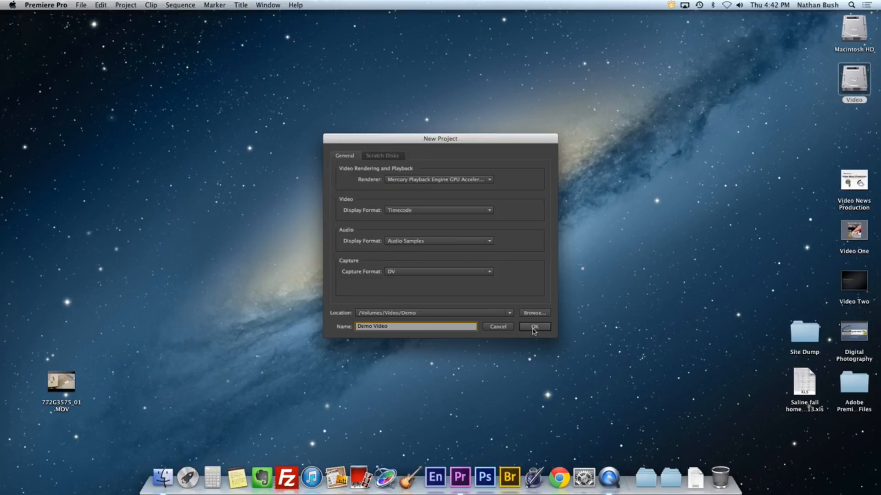
{"action": "left_click", "coordinate": [534, 326]}
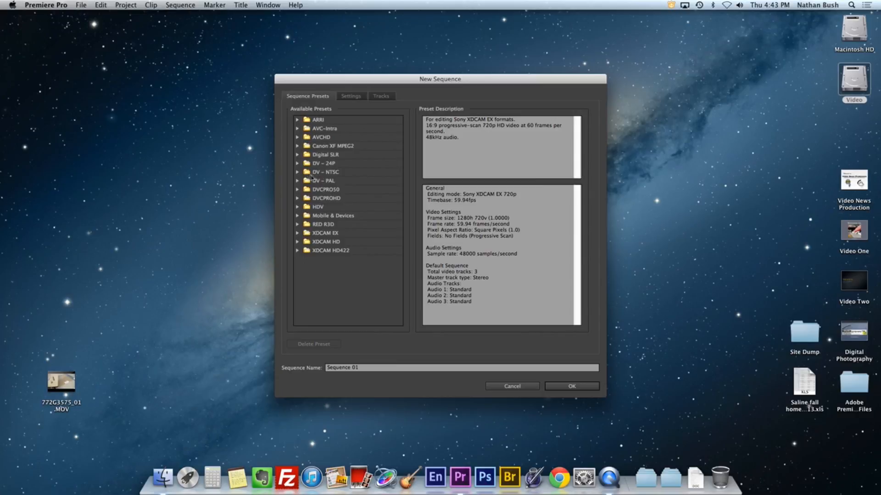
Pick the XDCAM EX 720p60 preset in New Sequence and create Sequence 01
{"action": "left_click", "coordinate": [299, 172]}
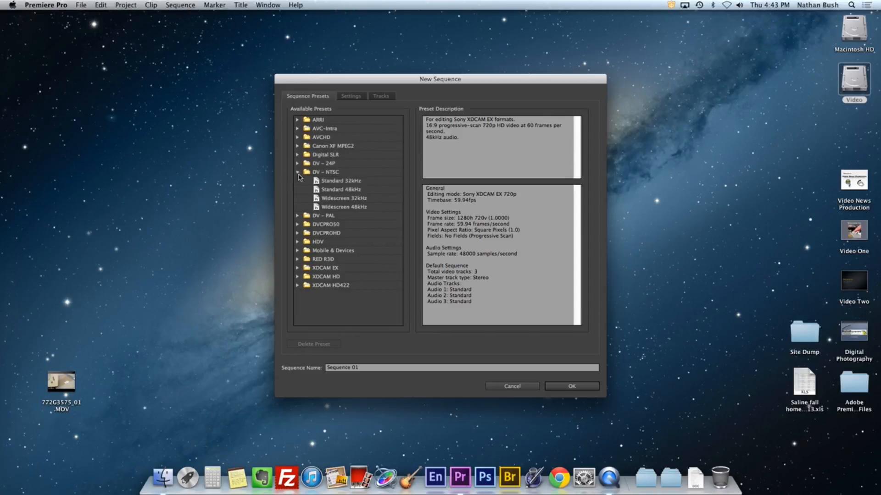
{"action": "left_click", "coordinate": [298, 172]}
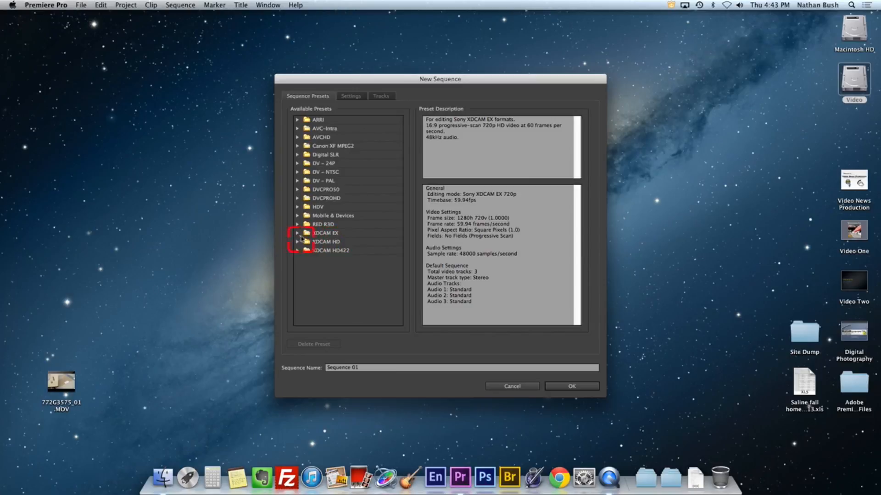
{"action": "left_click", "coordinate": [298, 233]}
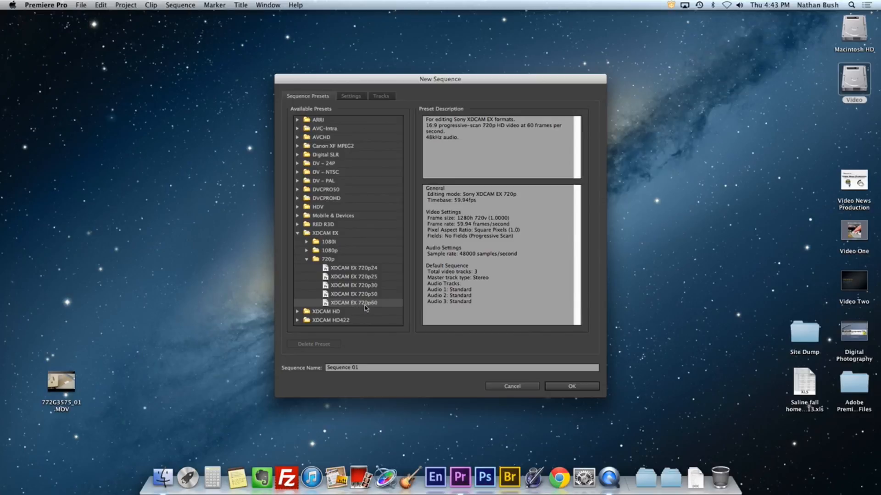
{"action": "mouse_move", "coordinate": [379, 310]}
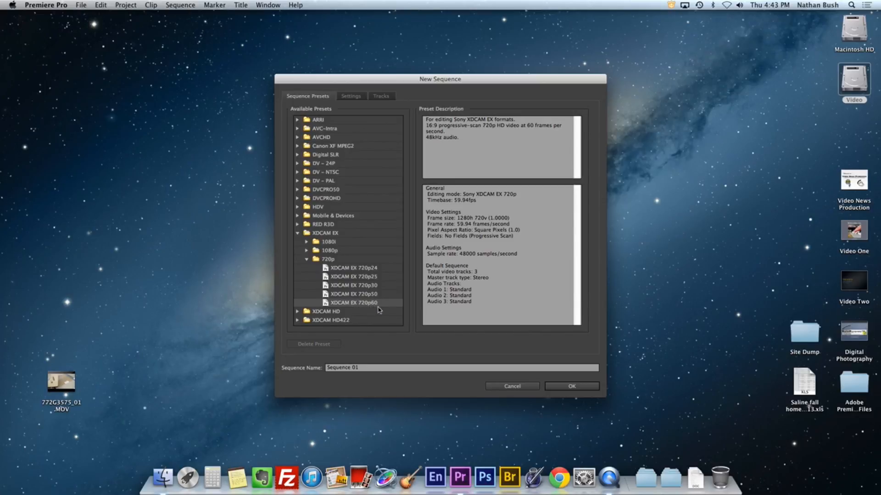
{"action": "mouse_move", "coordinate": [350, 309]}
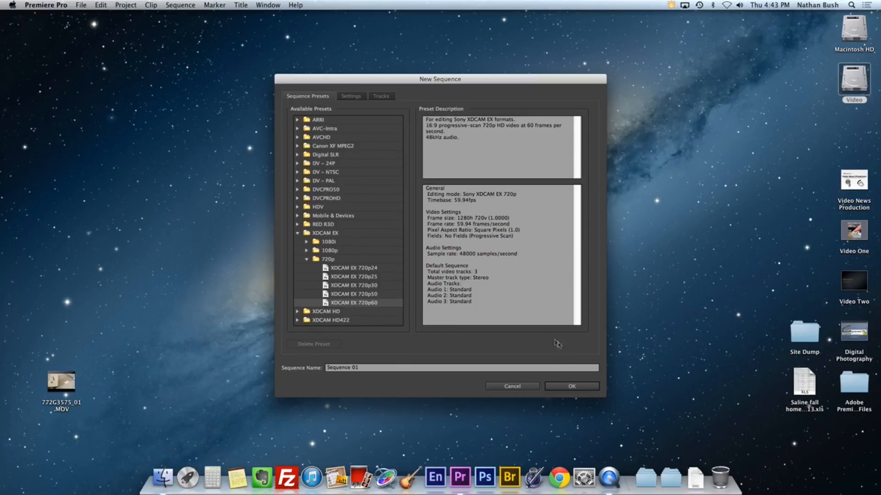
{"action": "mouse_move", "coordinate": [570, 357]}
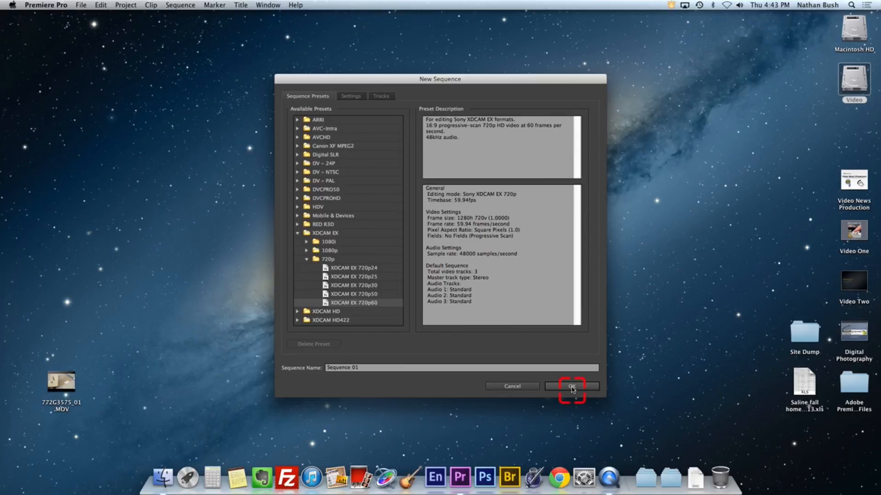
{"action": "left_click", "coordinate": [571, 386]}
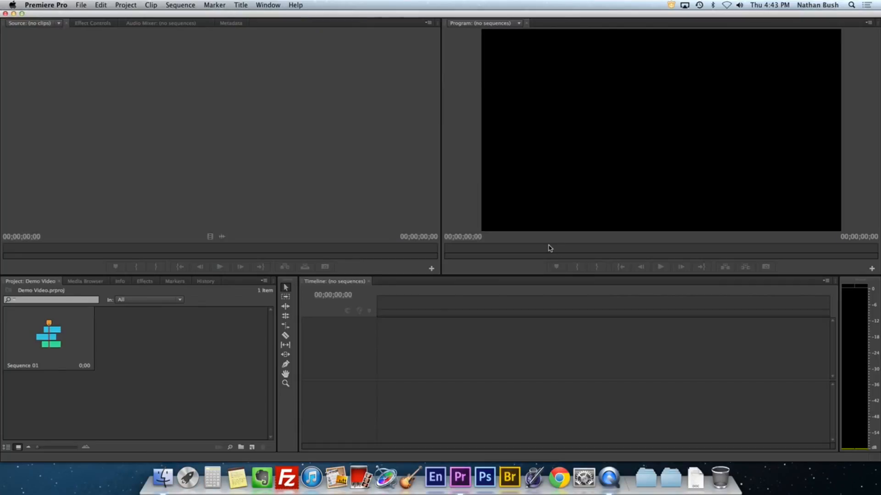